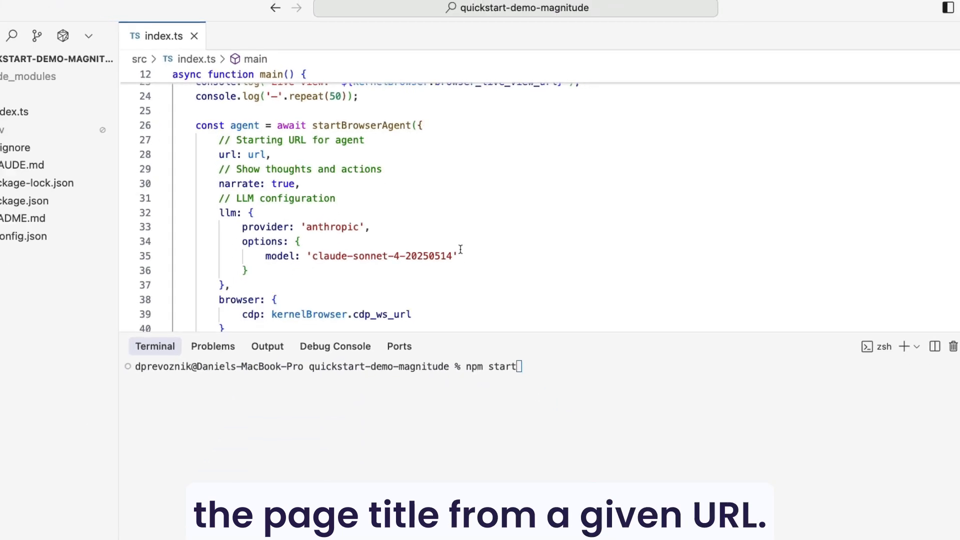
- Scroll the index.ts editor to view the top of main()
{"action": "scroll", "scroll_direction": "down", "scroll_amount": 3}
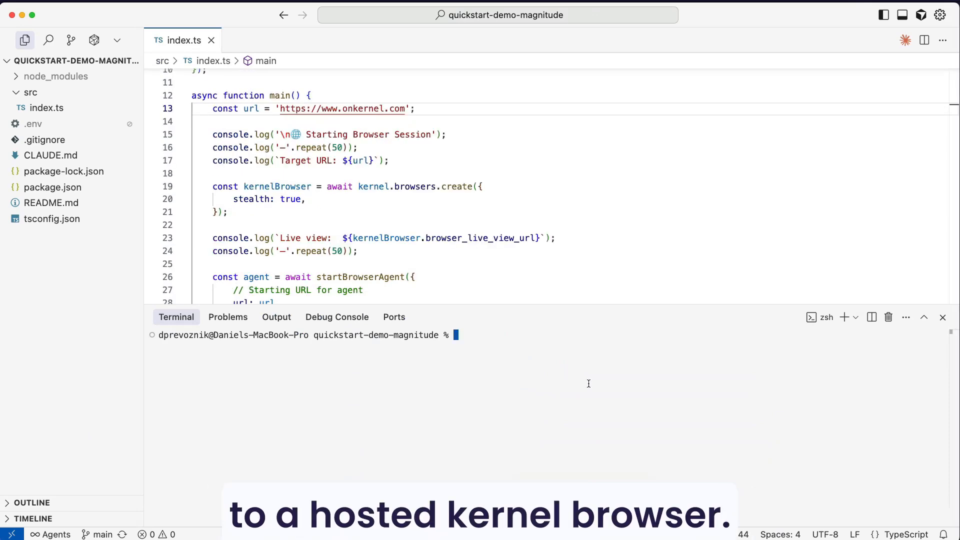
- Run npm start so the Magnitude agent extracts the page title
{"action": "type", "text": "n"}
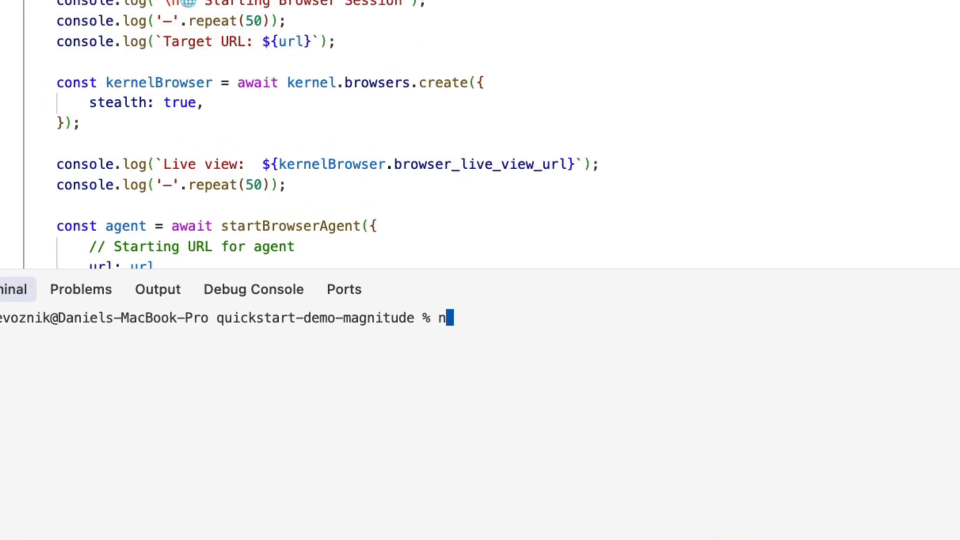
{"action": "key", "text": "Return"}
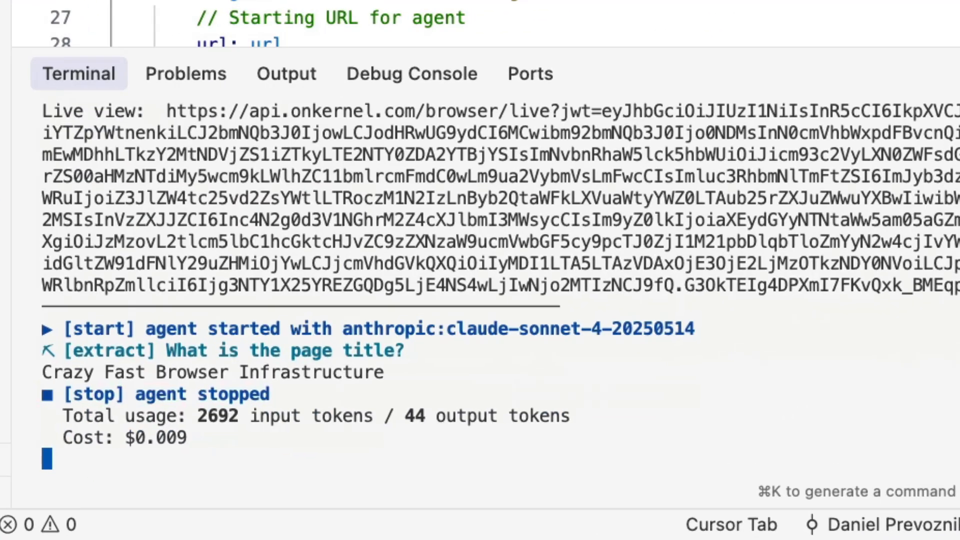
{"action": "scroll", "scroll_direction": "down", "scroll_amount": 3}
{"action": "type", "text": "kernel deploy main.py --env-file .env"}
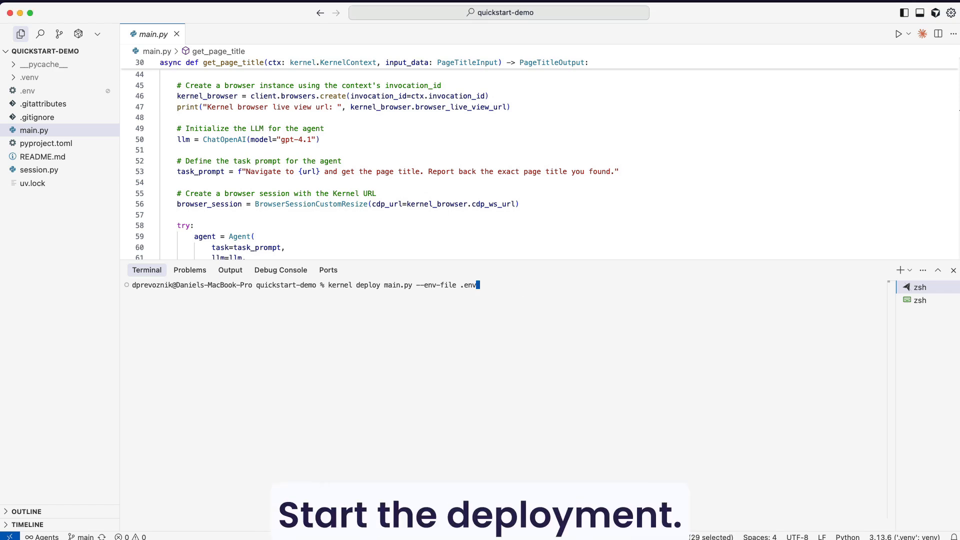
- Run the kernel deploy command for main.py and wait for deployment
{"action": "key", "text": "Return"}
{"action": "type", "text": "kernel logs quickstart-demo -f"}
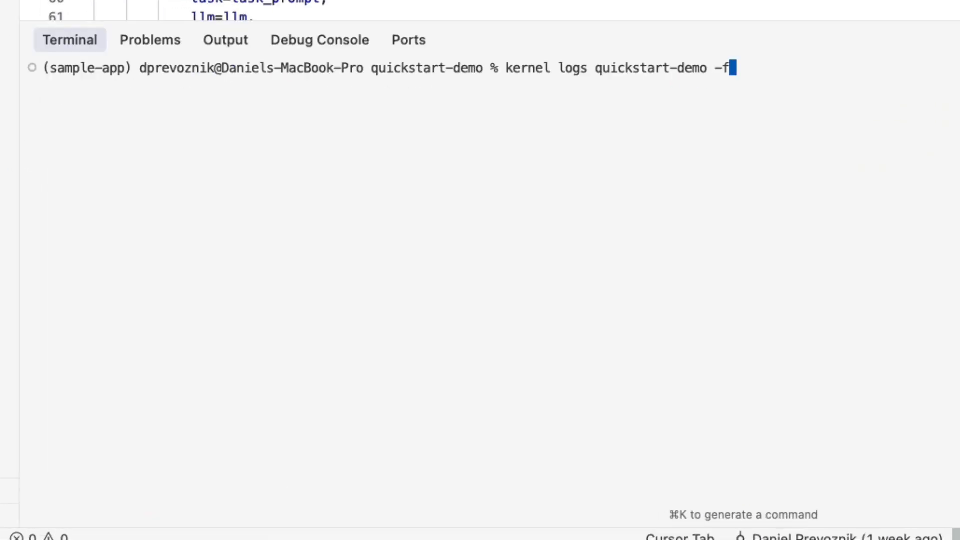
- Run kernel logs quickstart-demo -f to follow the app's logs
{"action": "key", "text": "Return"}
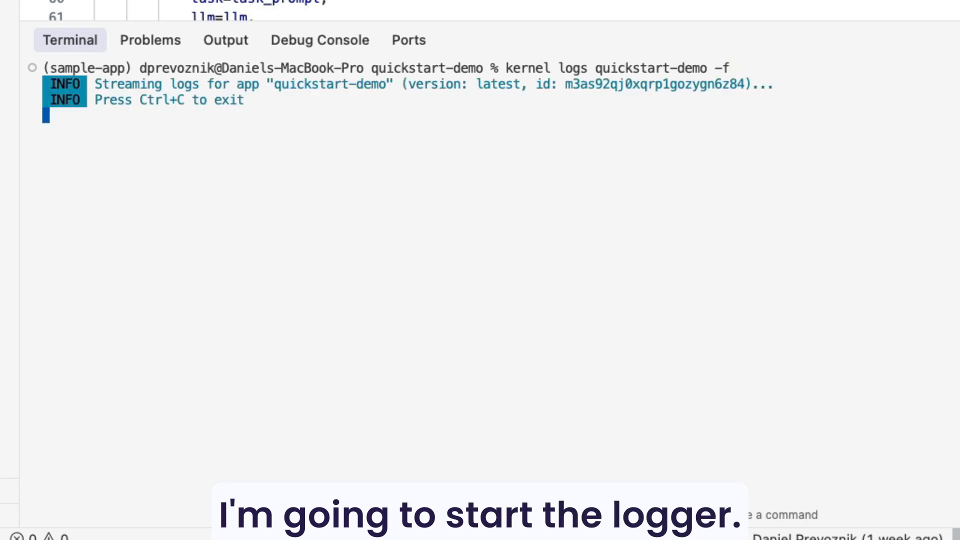